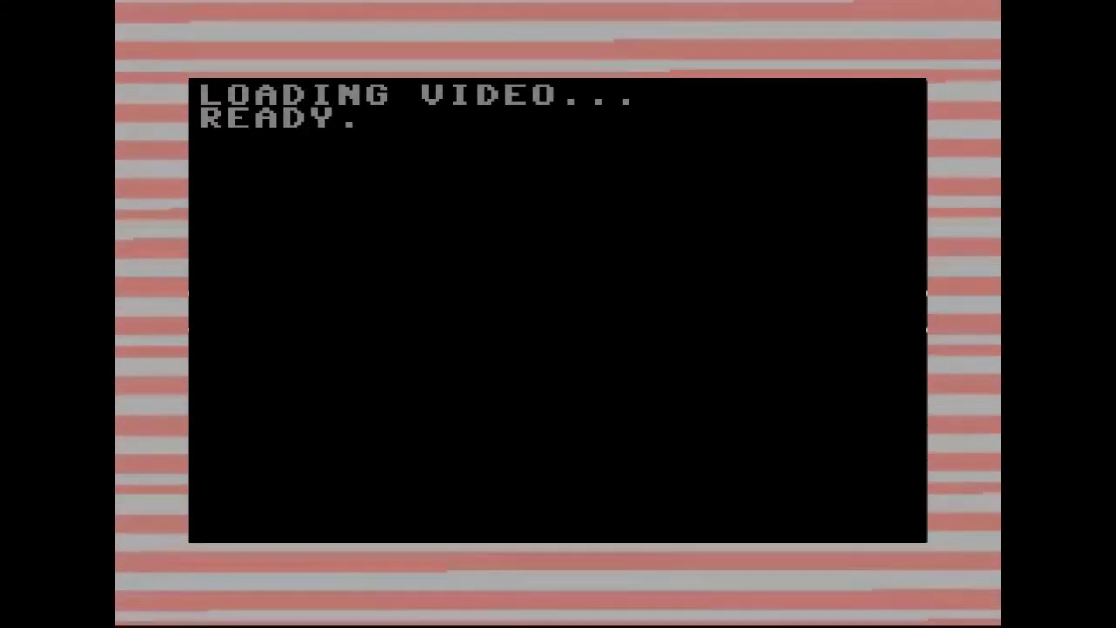
Step: Run the WyreStorm project so the IR and Main 0v01 modules show in Detail View
text(RUN)
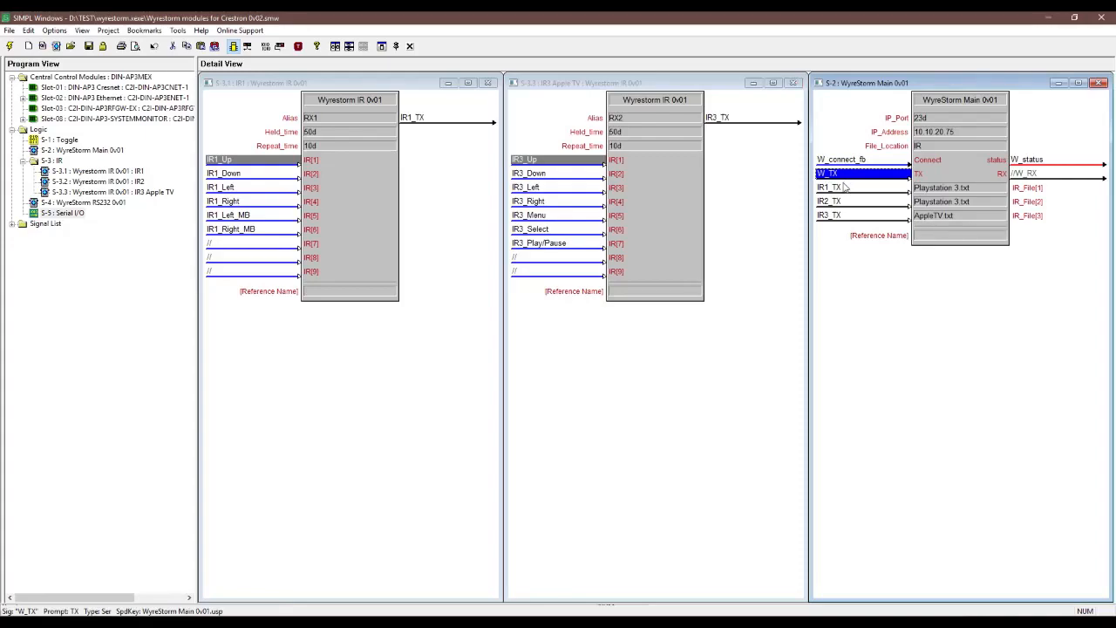
Step: Close both IR module views and bring up S-4 WyreStorm RS232 0v01 above the Main module
click(828, 187)
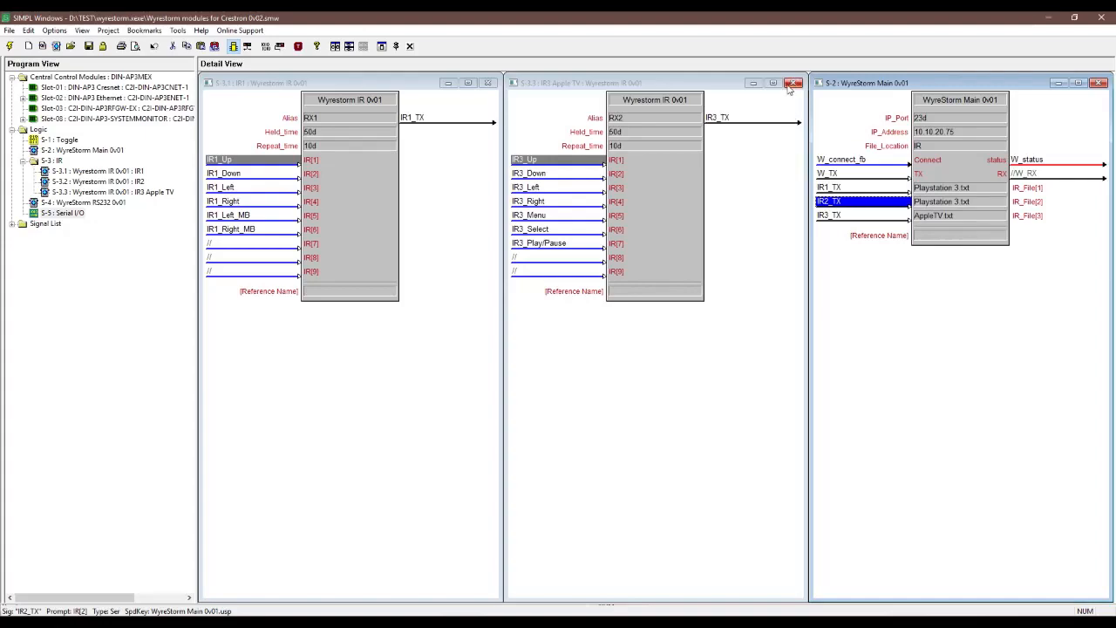
click(794, 84)
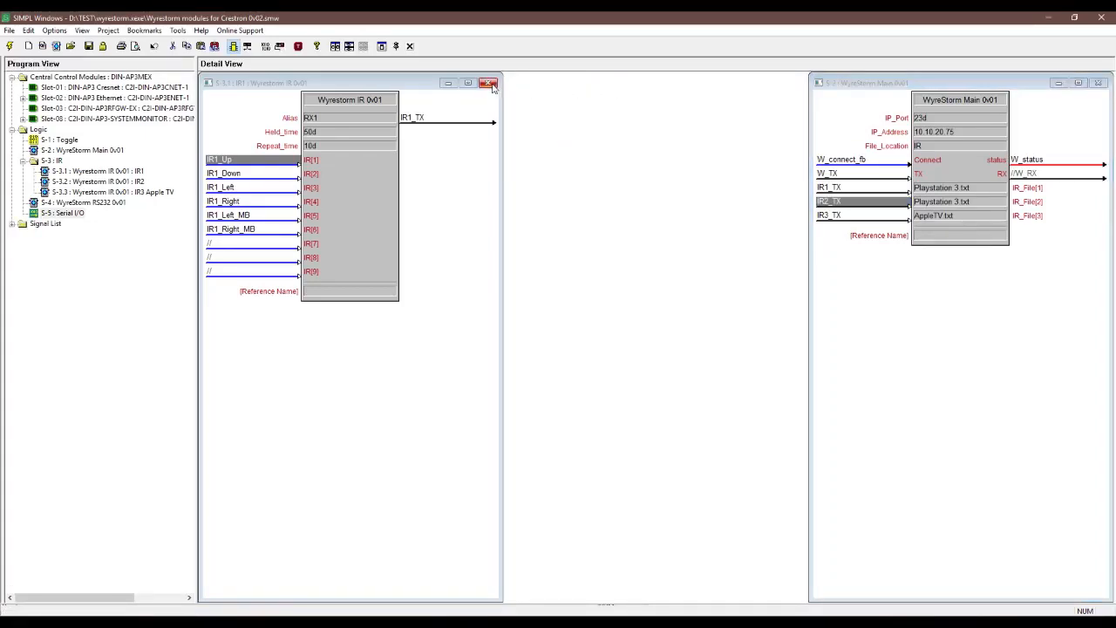
click(488, 83)
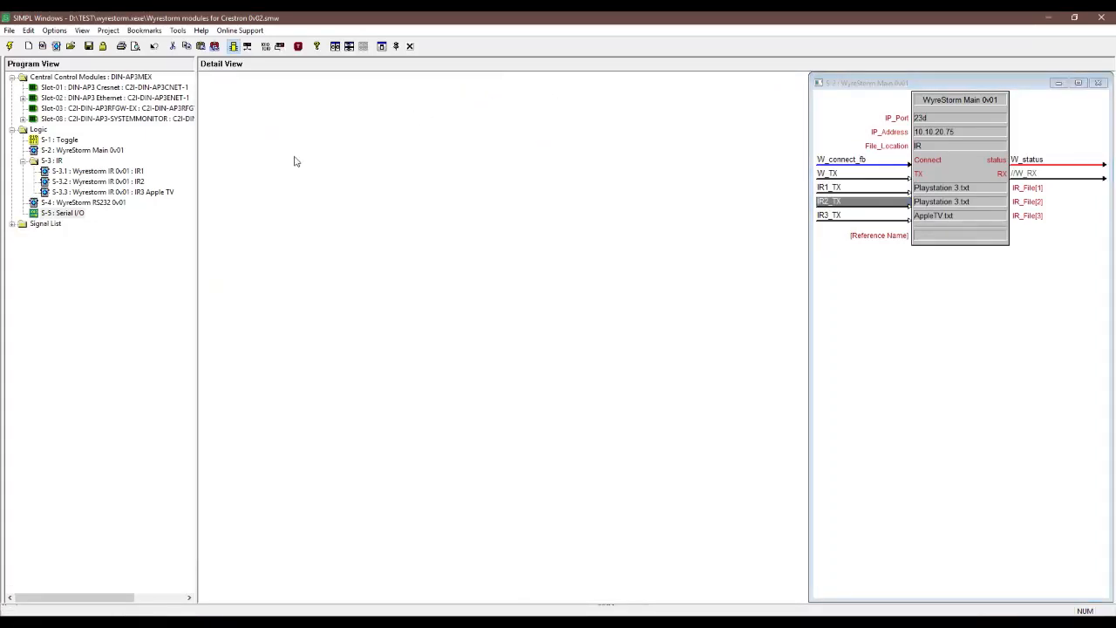
double_click(84, 203)
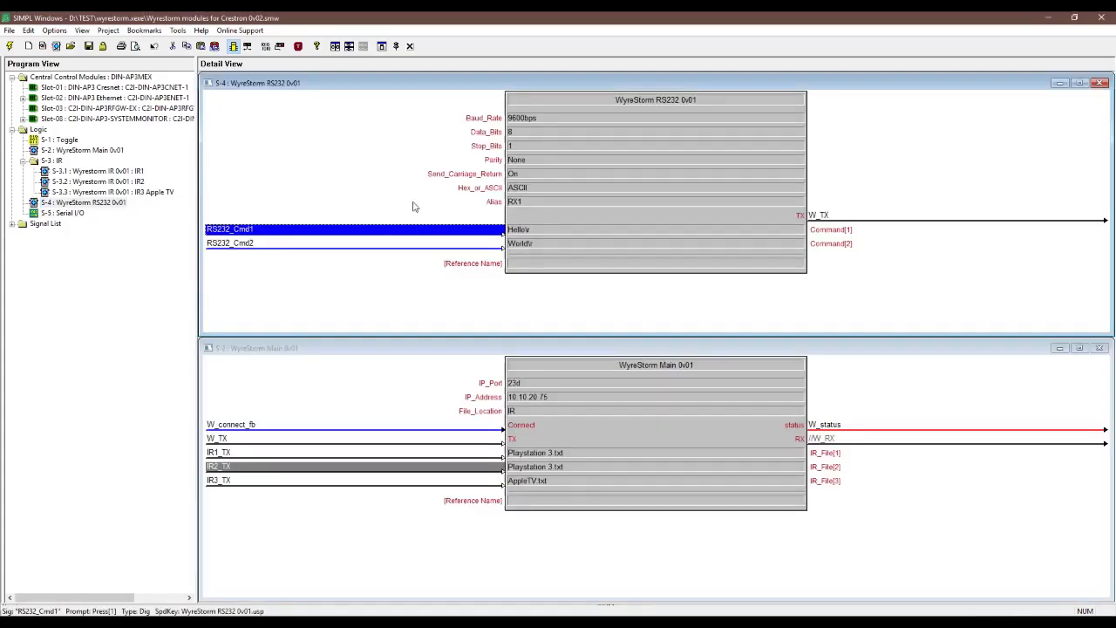
mouse_move(865, 216)
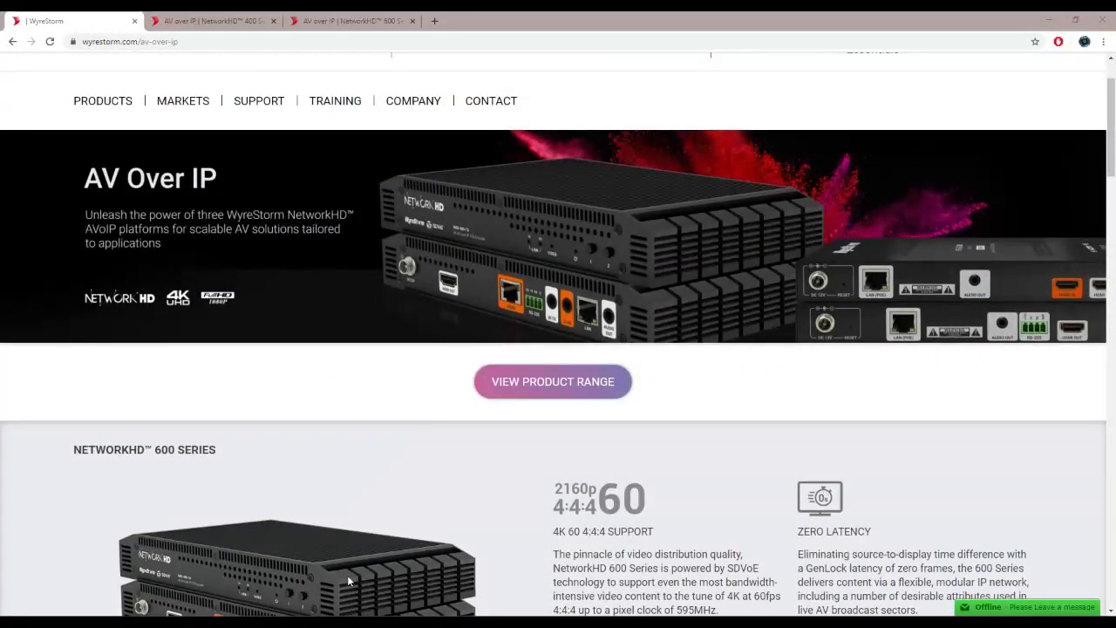
scroll(down, 3)
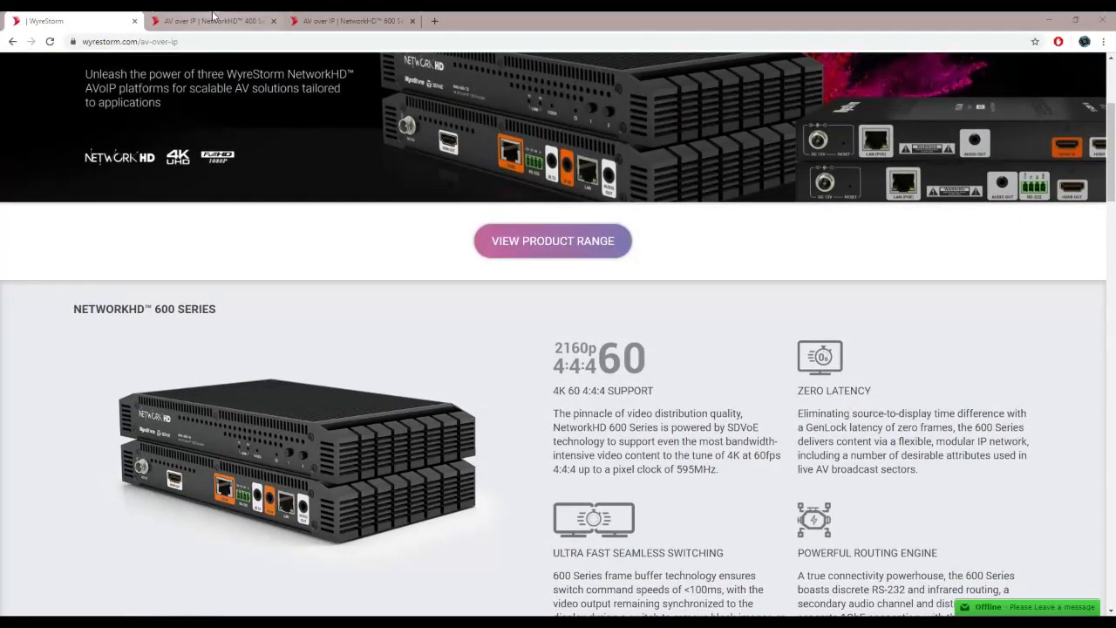
click(213, 21)
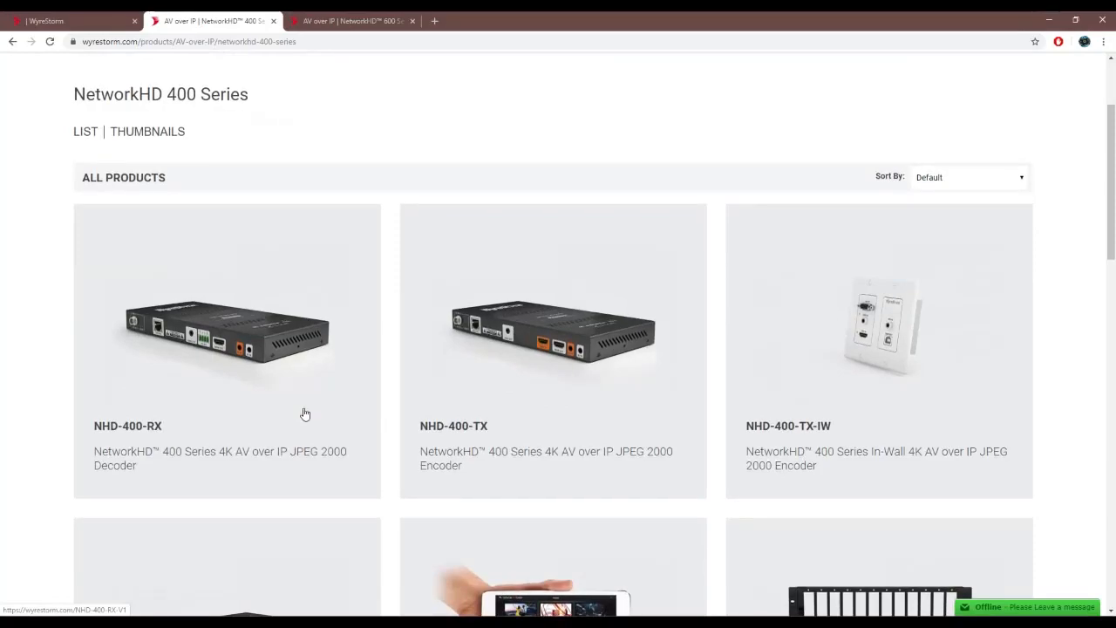
scroll(down, 3)
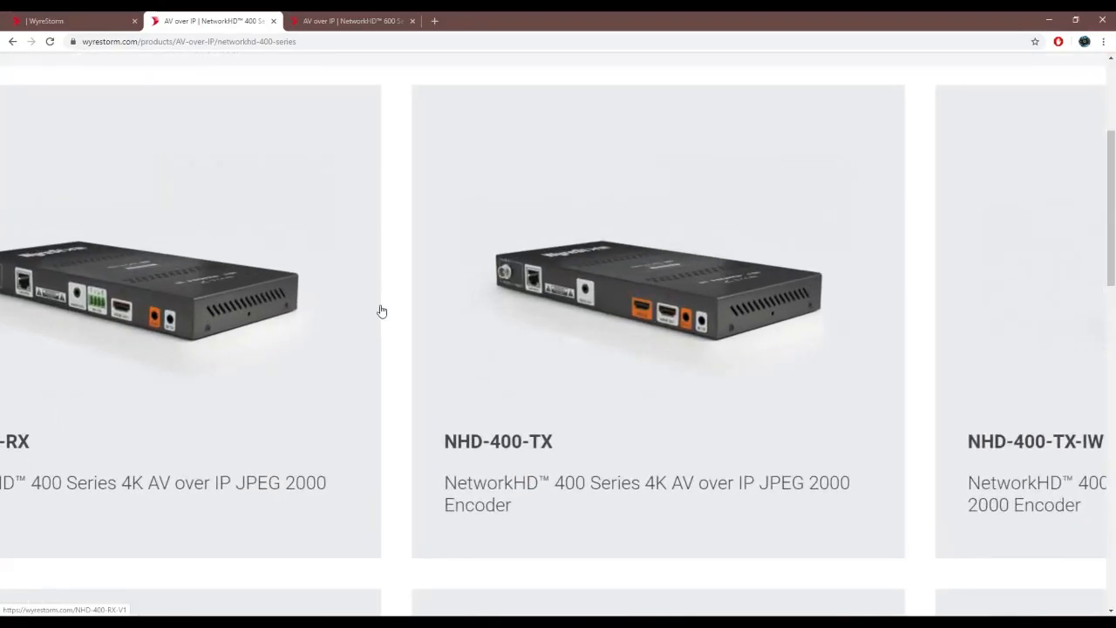
scroll(left, 3)
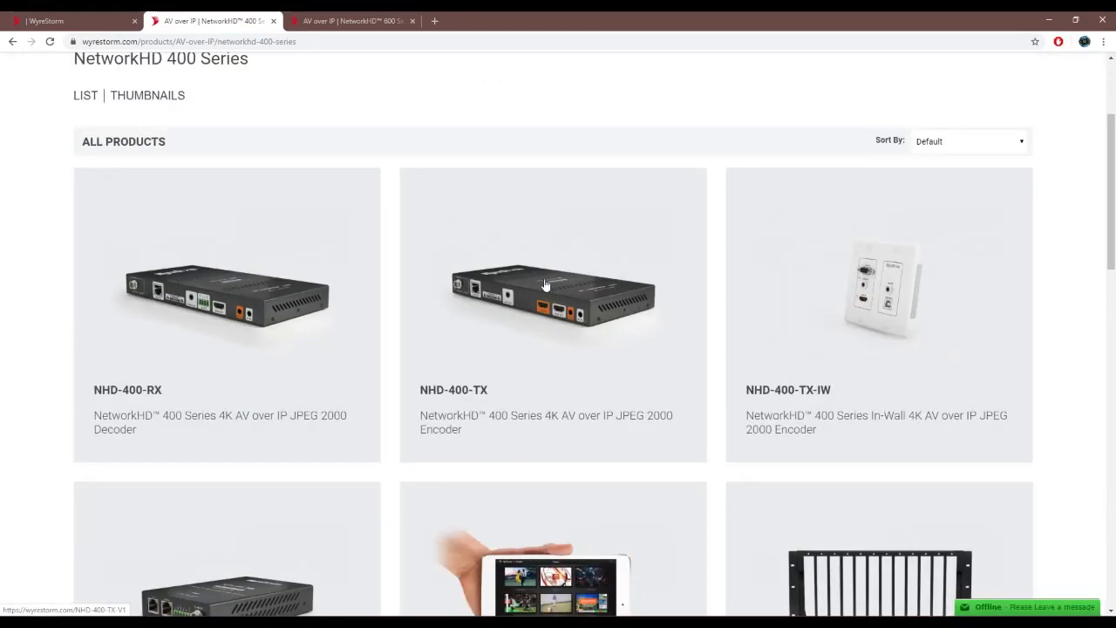
click(349, 20)
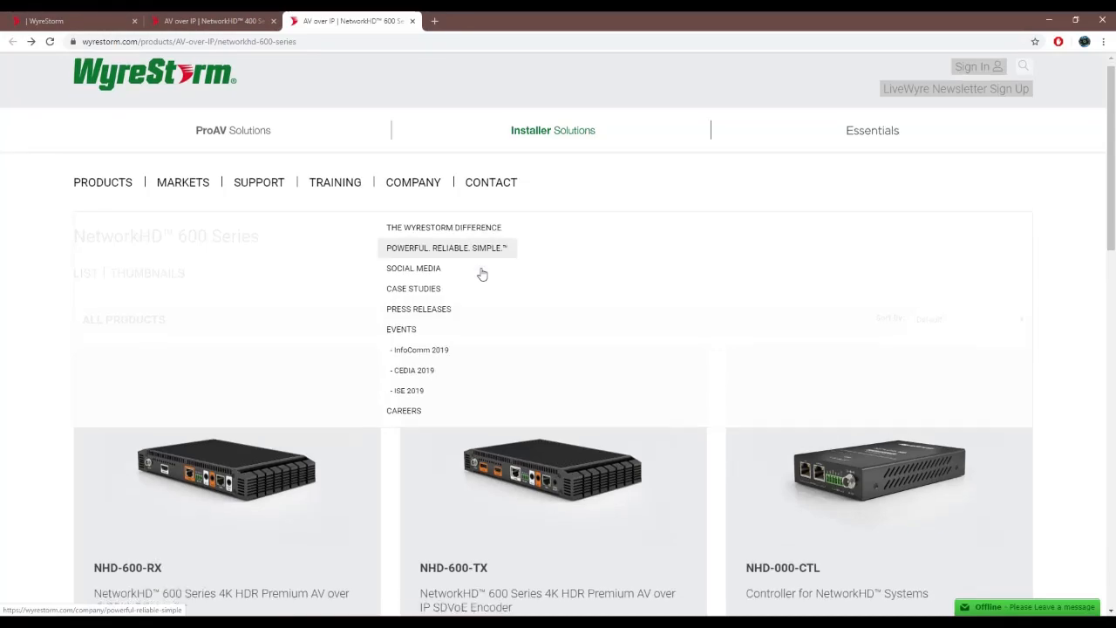
scroll(down, 3)
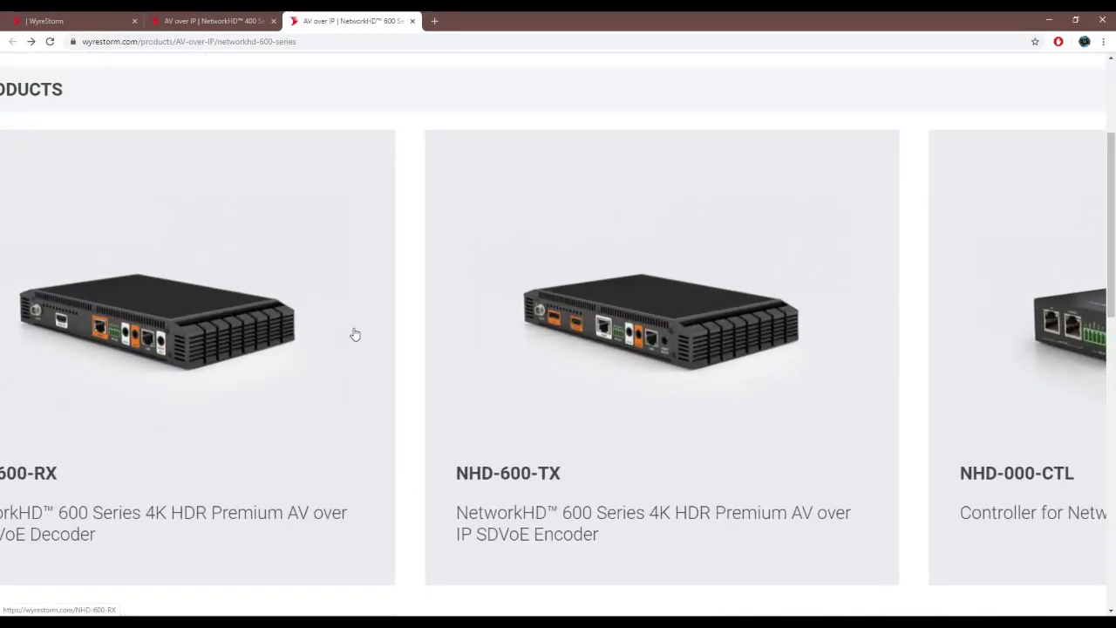
mouse_move(712, 370)
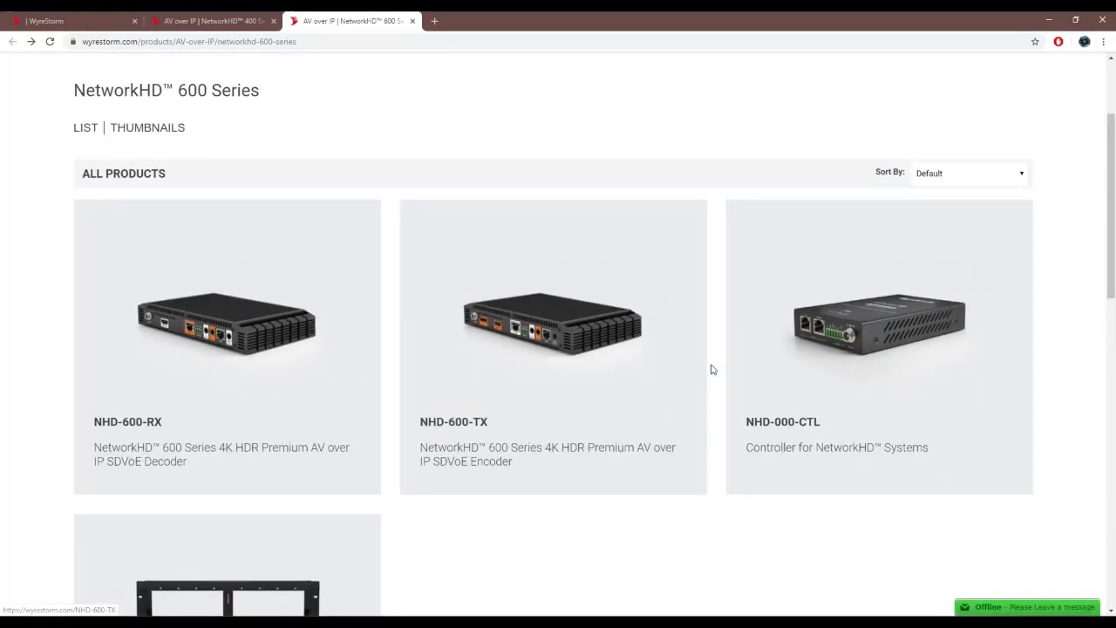
scroll(down, 3)
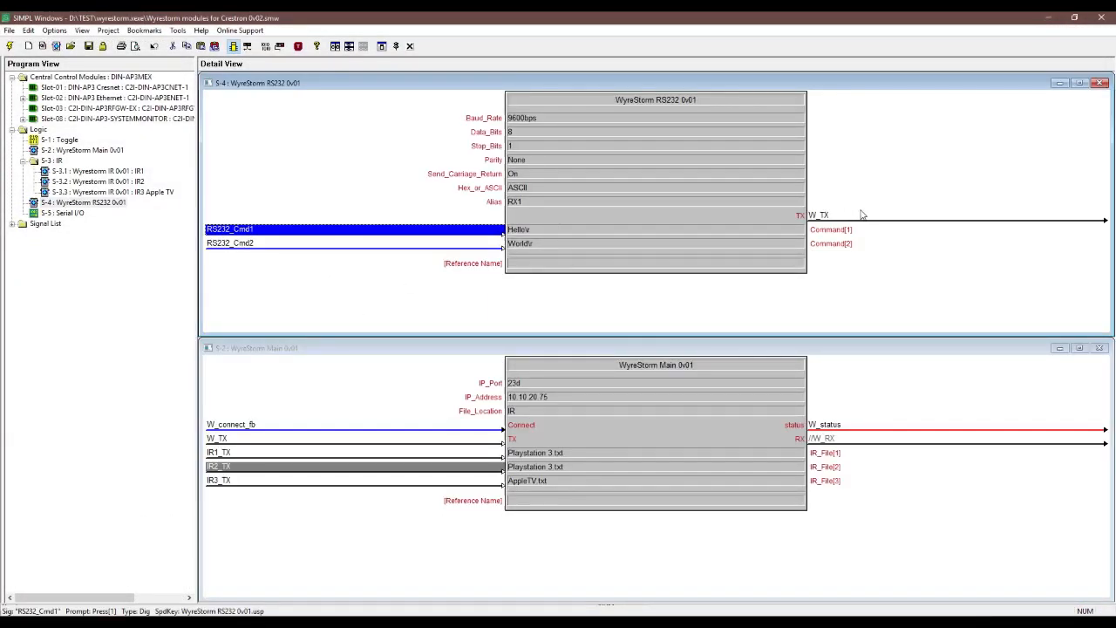
click(837, 216)
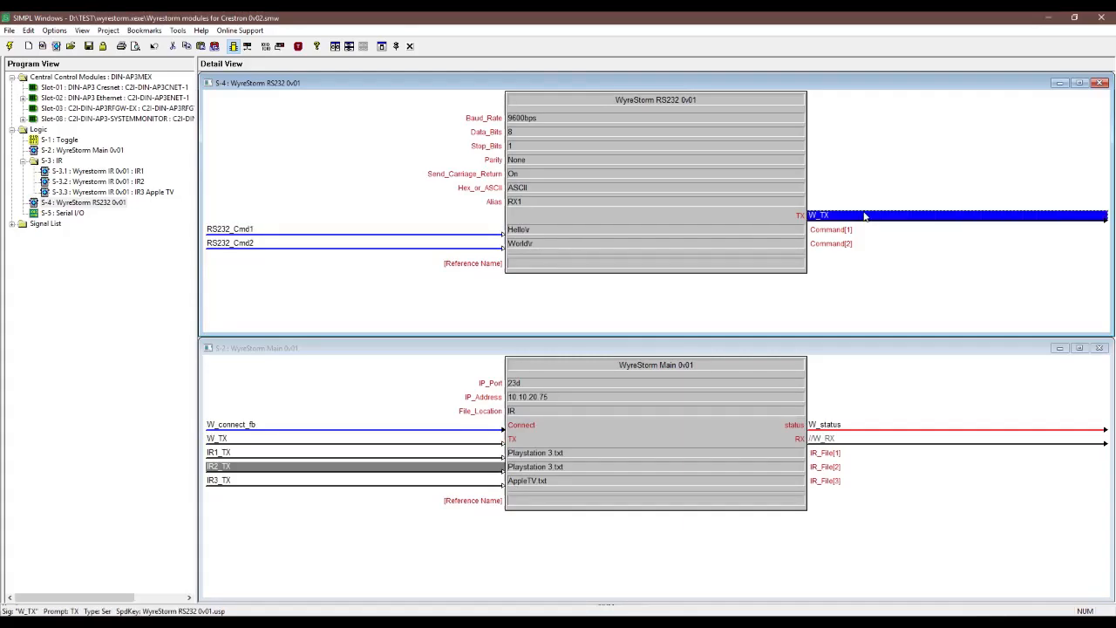
mouse_move(234, 186)
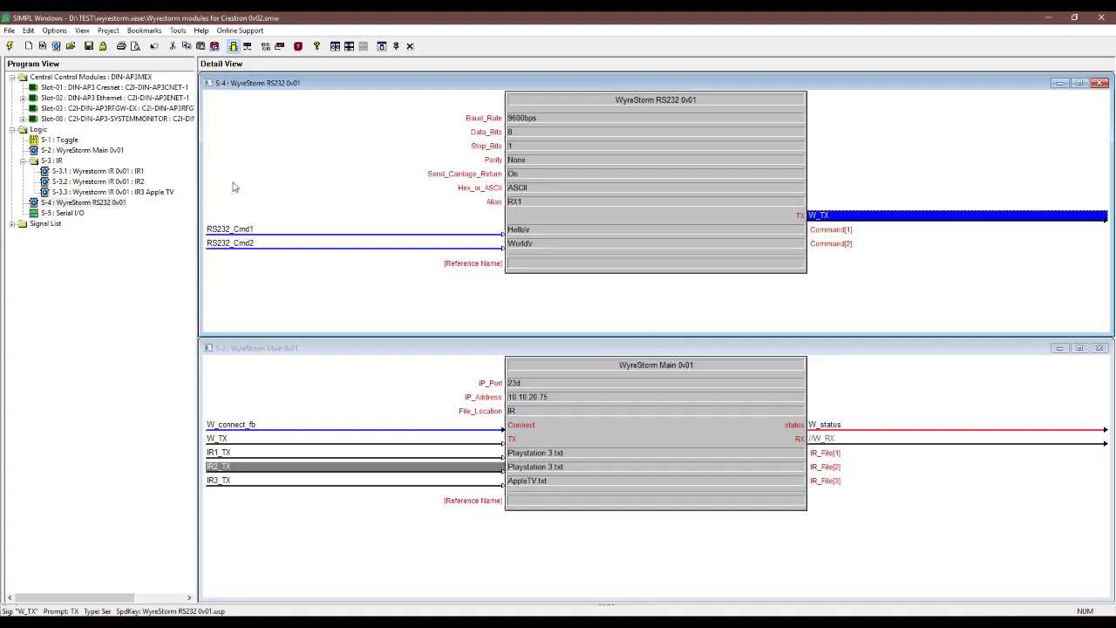
mouse_move(111, 206)
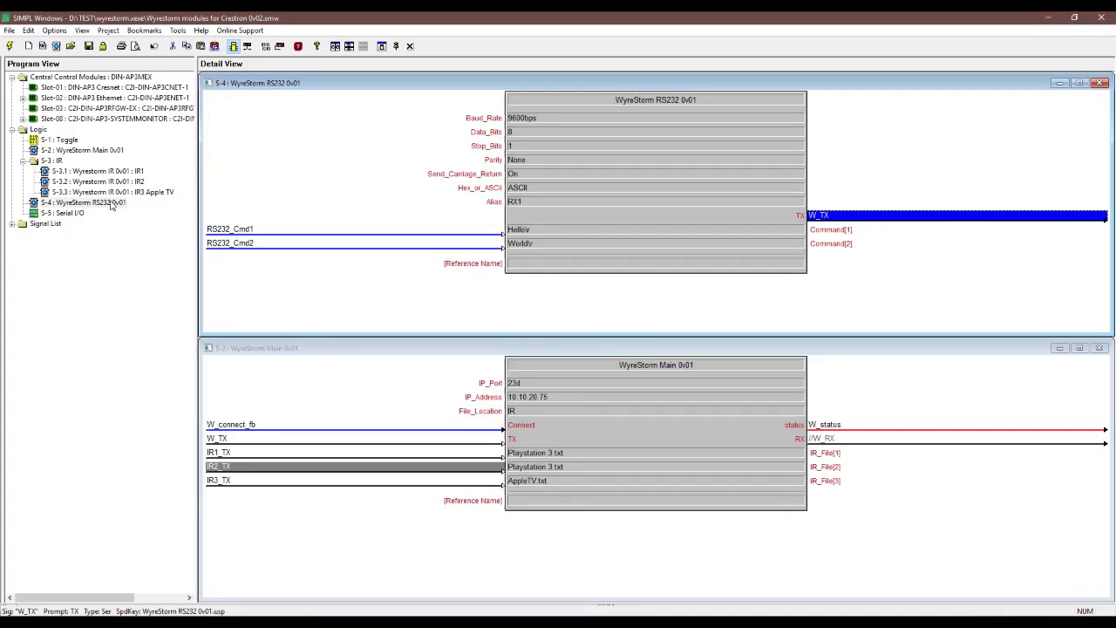
right_click(83, 202)
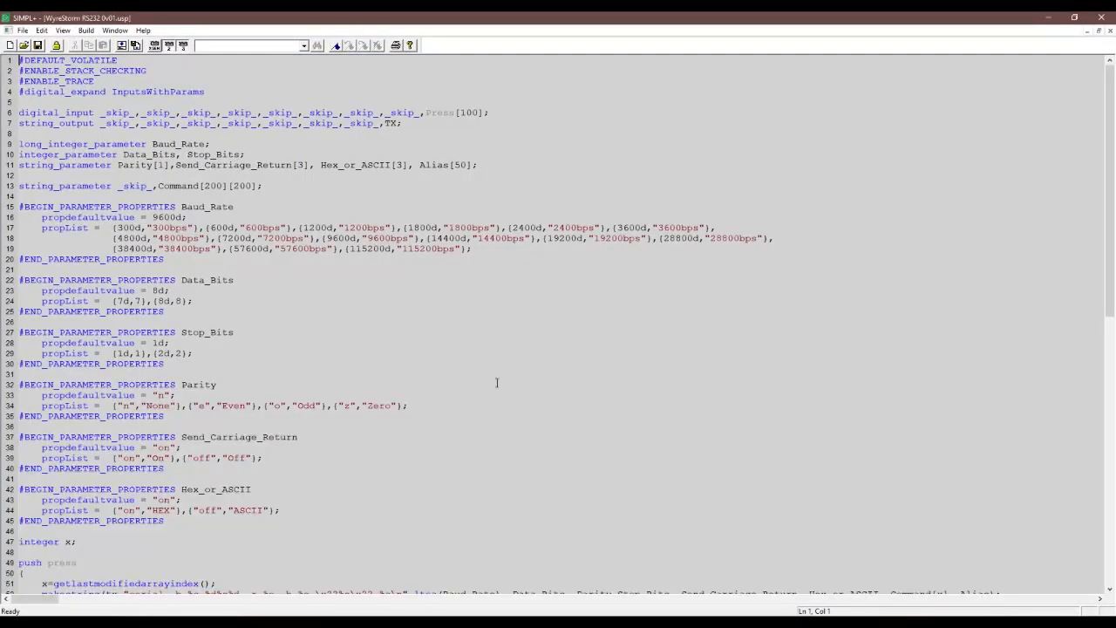
Step: Scroll through the SIMPL+ serial parameter property definitions
scroll(down, 3)
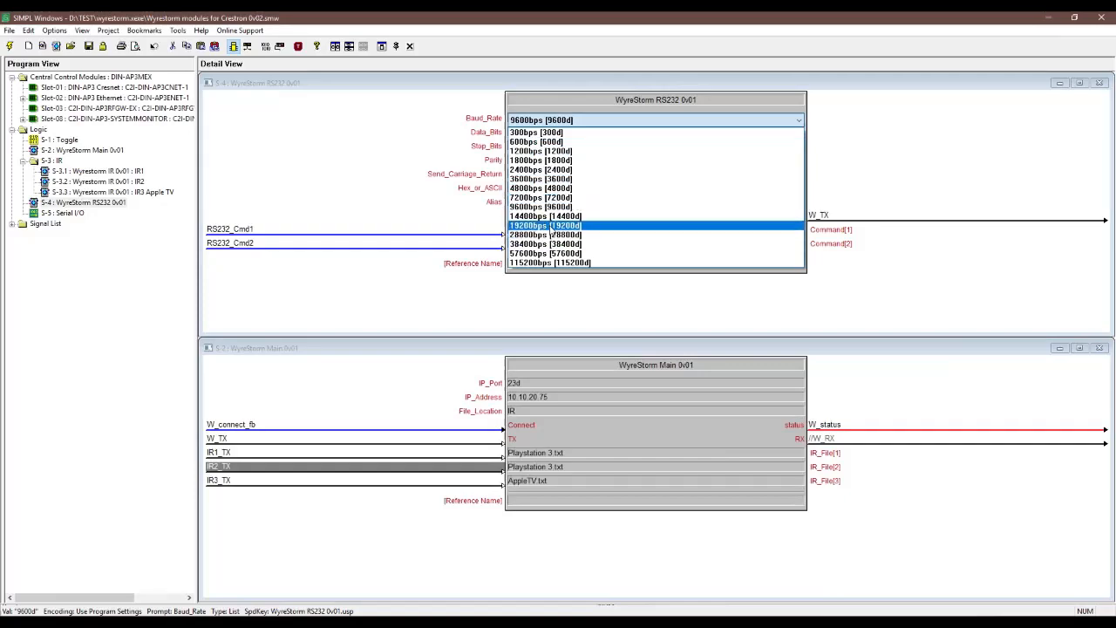
Step: Set the RS232 module to 9600bps baud, parity None and alias 0x01
click(540, 119)
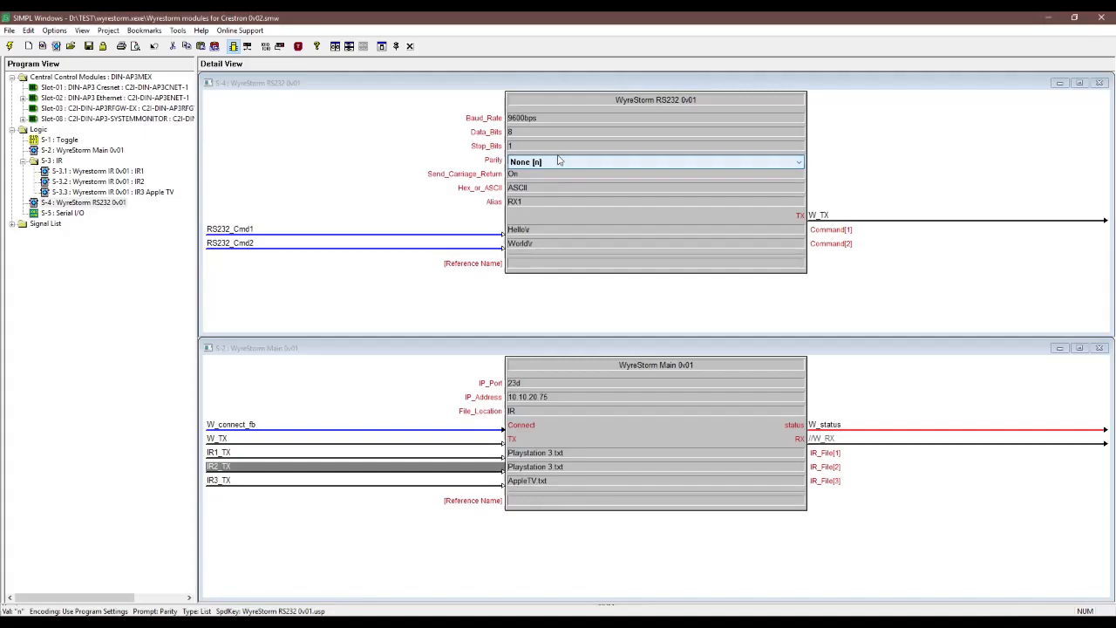
click(654, 160)
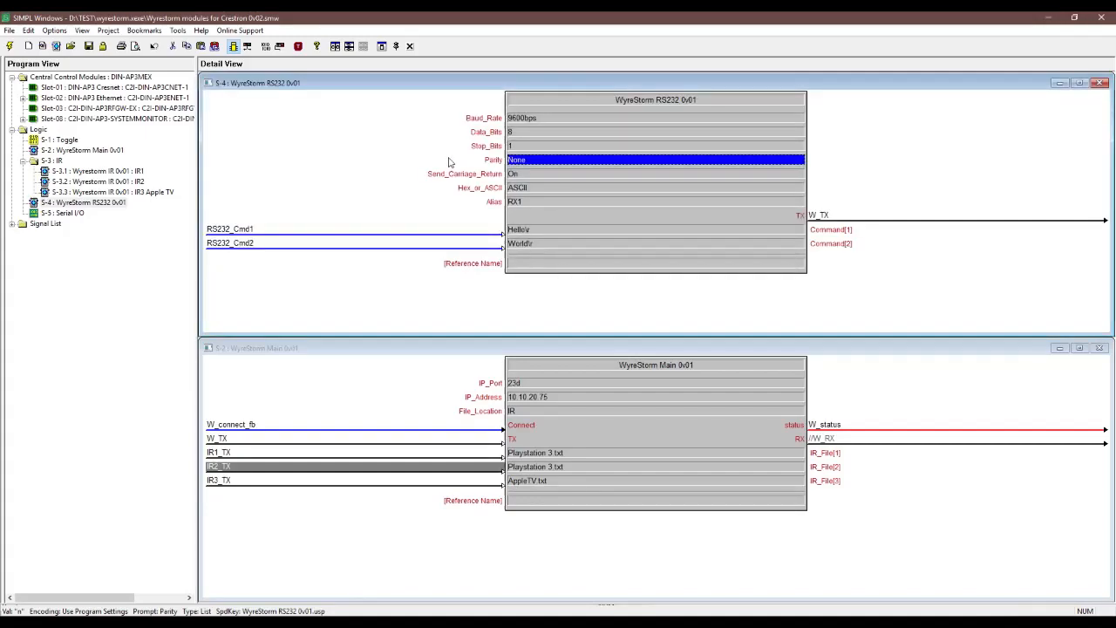
click(654, 202)
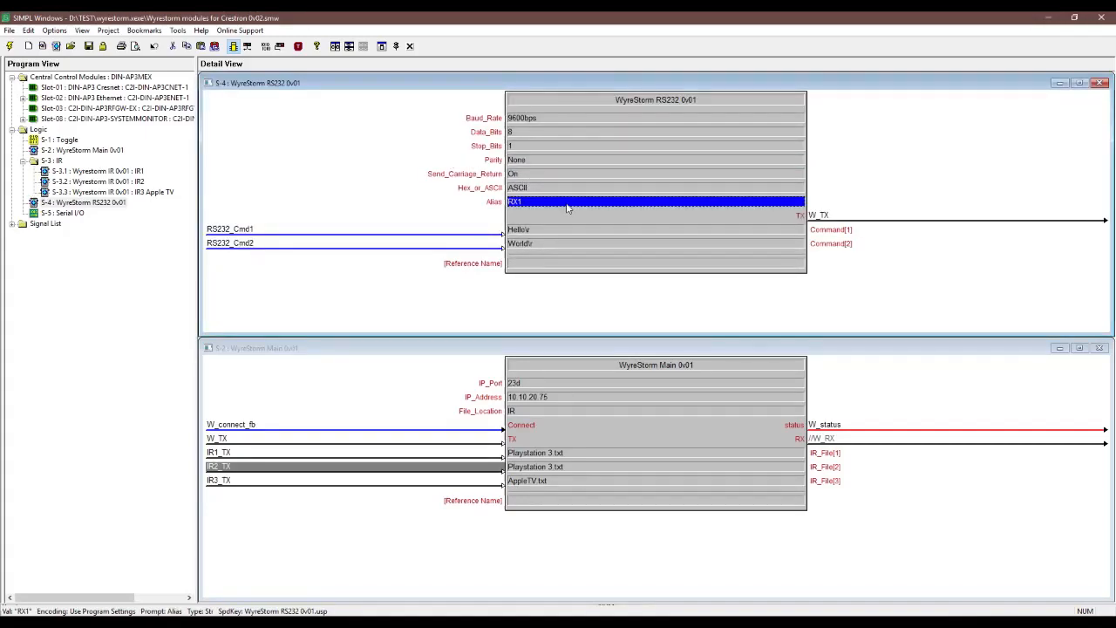
click(655, 230)
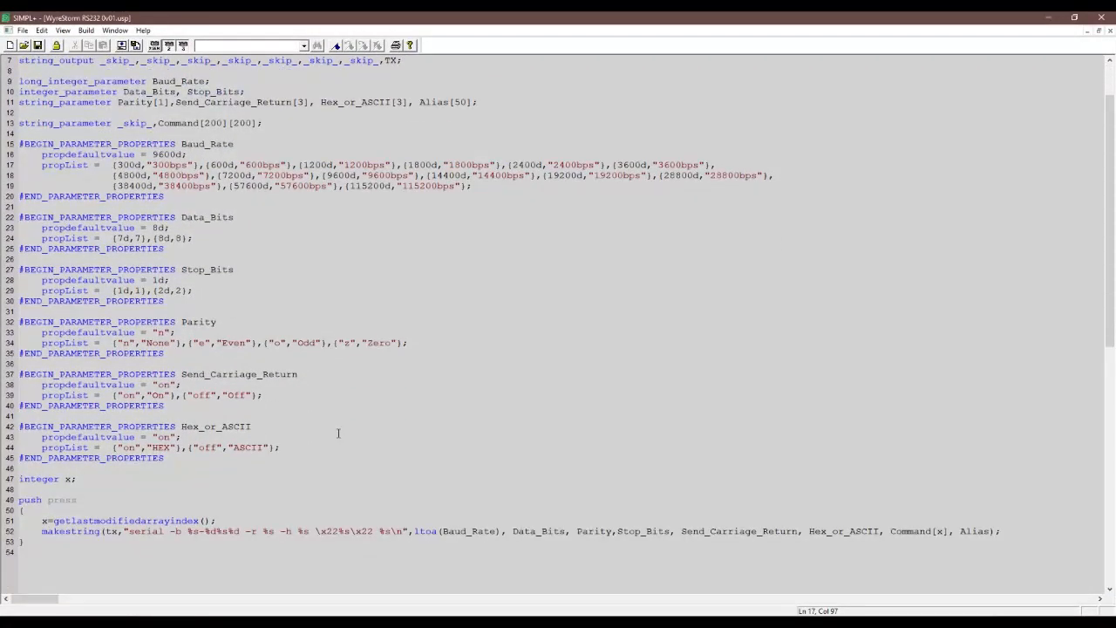
Step: Select the makestring line that builds the serial command from baud, parity, command and alias
scroll(down, 3)
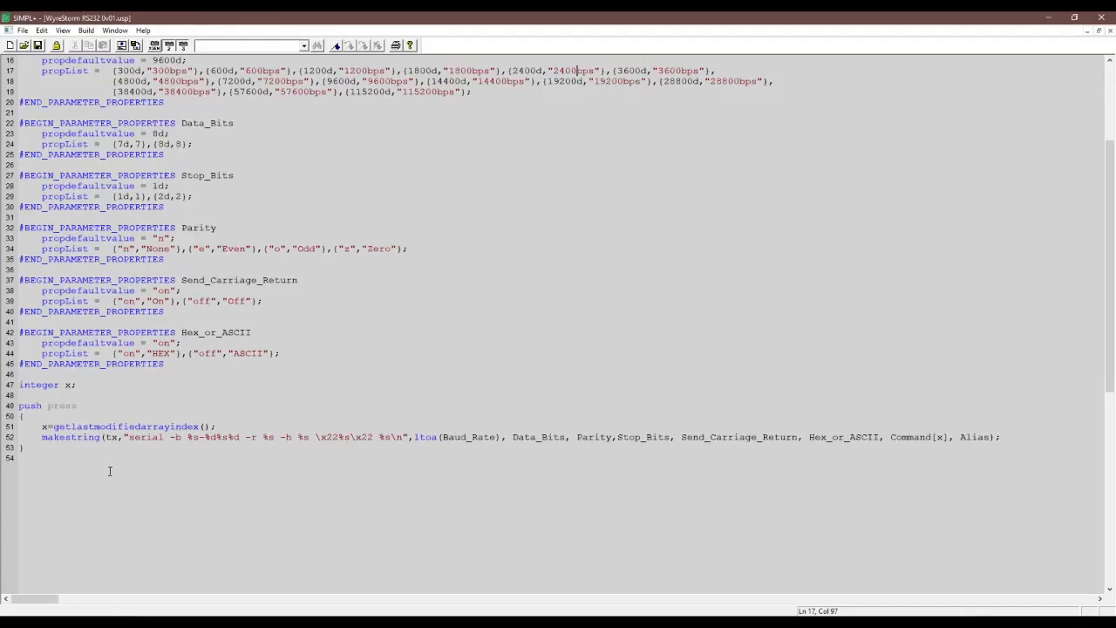
double_click(70, 436)
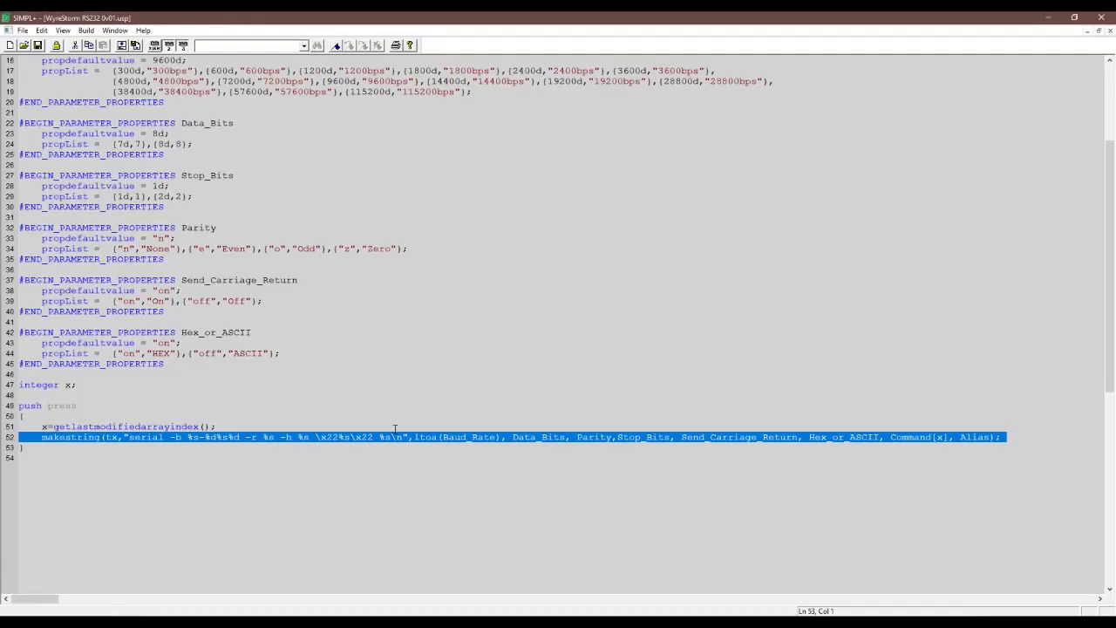
mouse_move(611, 314)
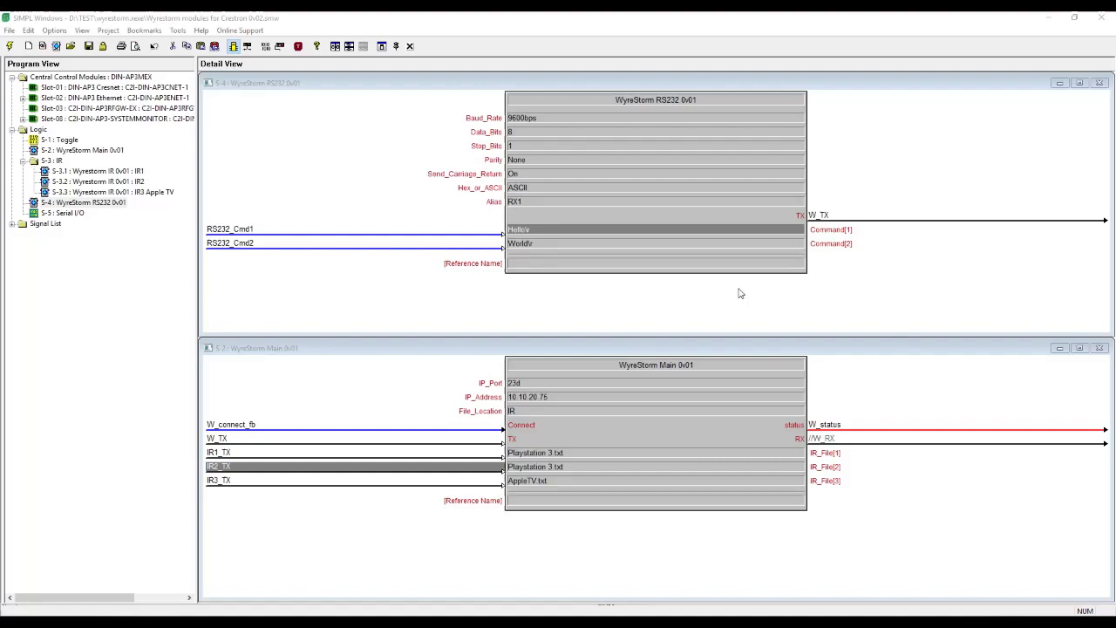
mouse_move(792, 298)
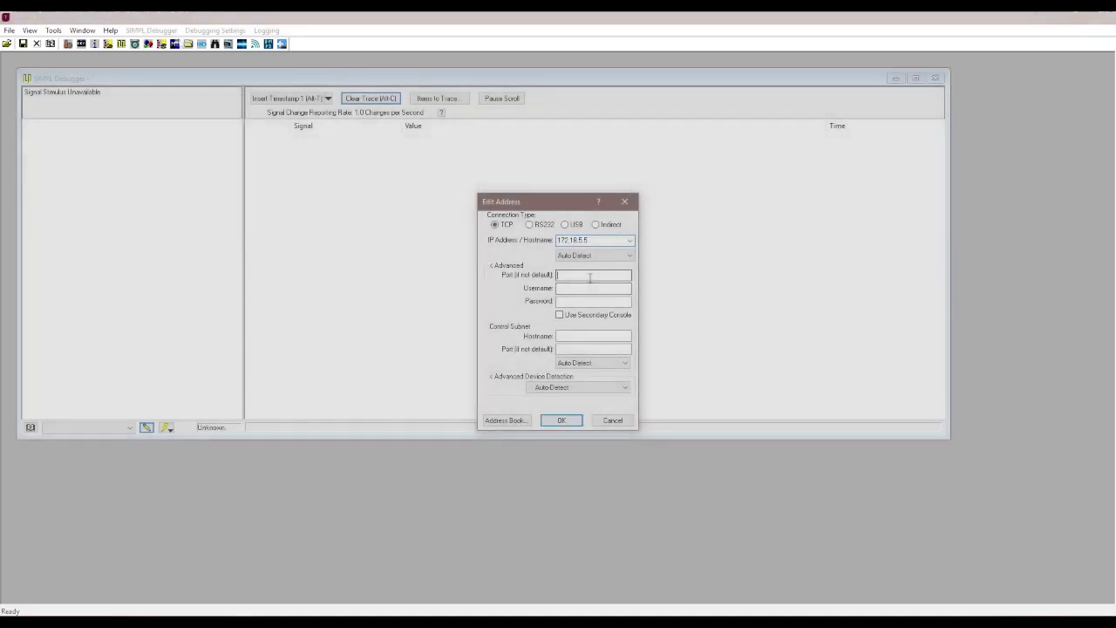
Step: Connect the SIMPL Debugger to 172.16.5.5 via TCP and dismiss the security login warning
click(562, 420)
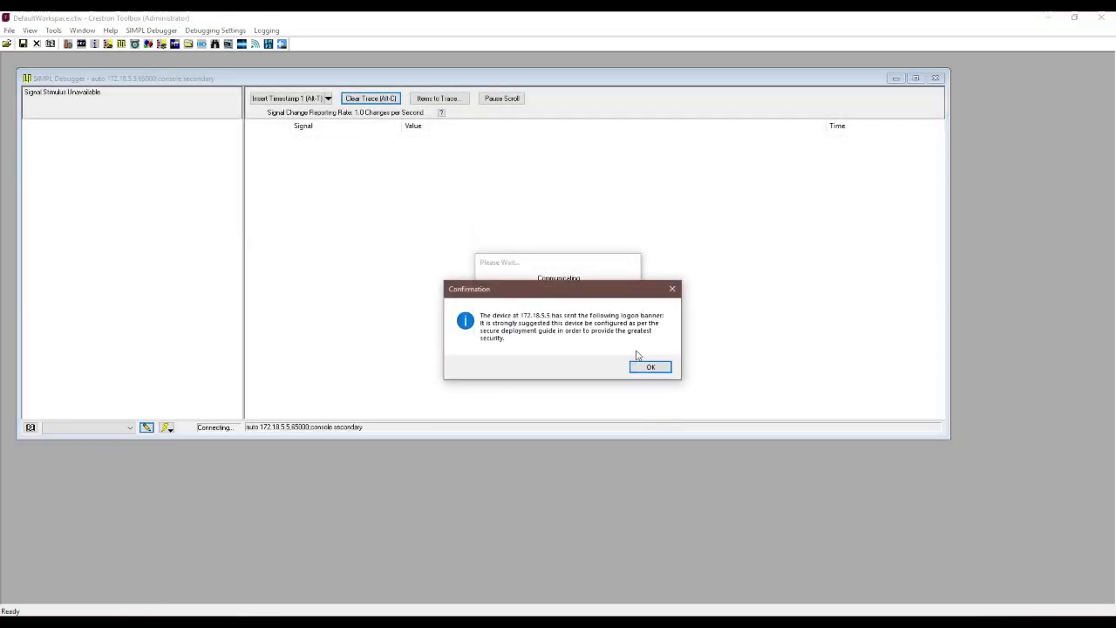
click(650, 366)
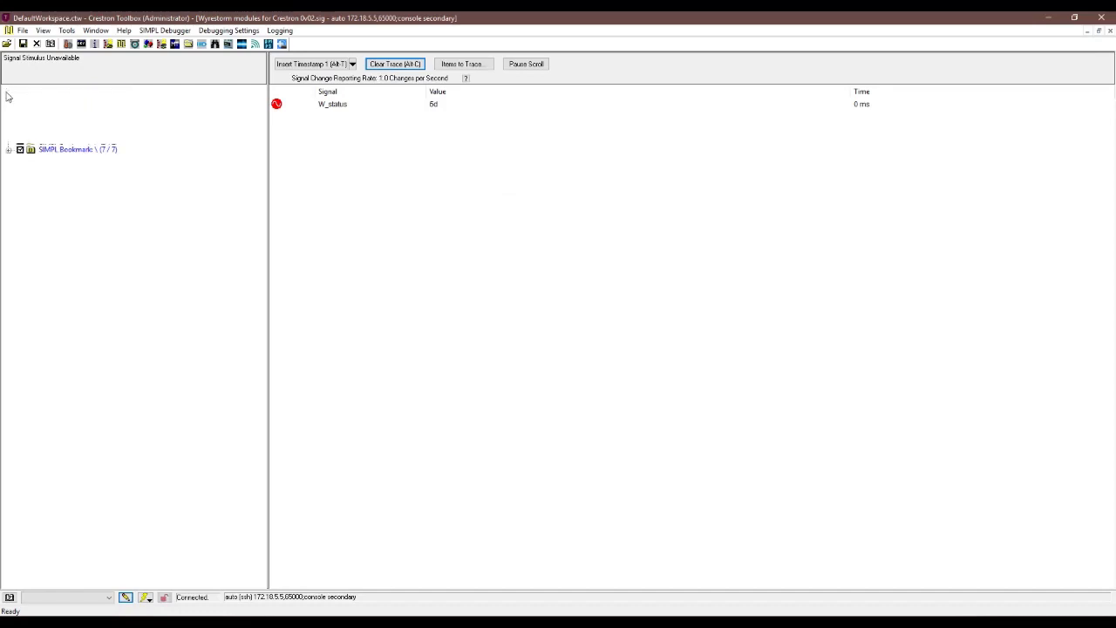
Step: Show all program signals, clear the trace, then pulse RS232_Cmd1 and RS232_Cmd2 to send Hello and World on W_TX
click(9, 91)
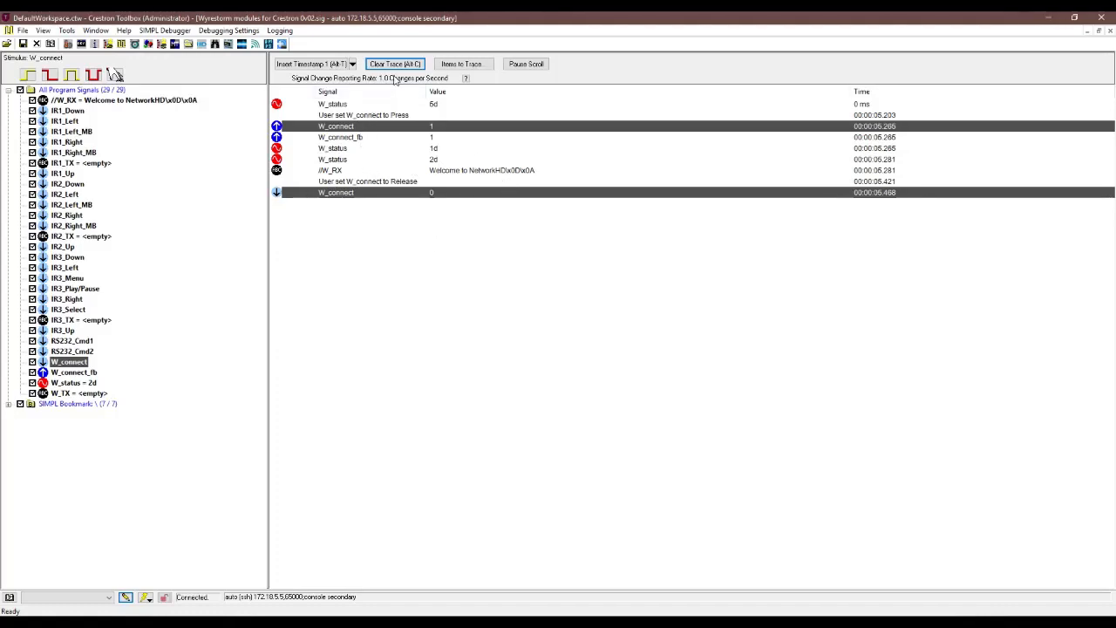
click(395, 63)
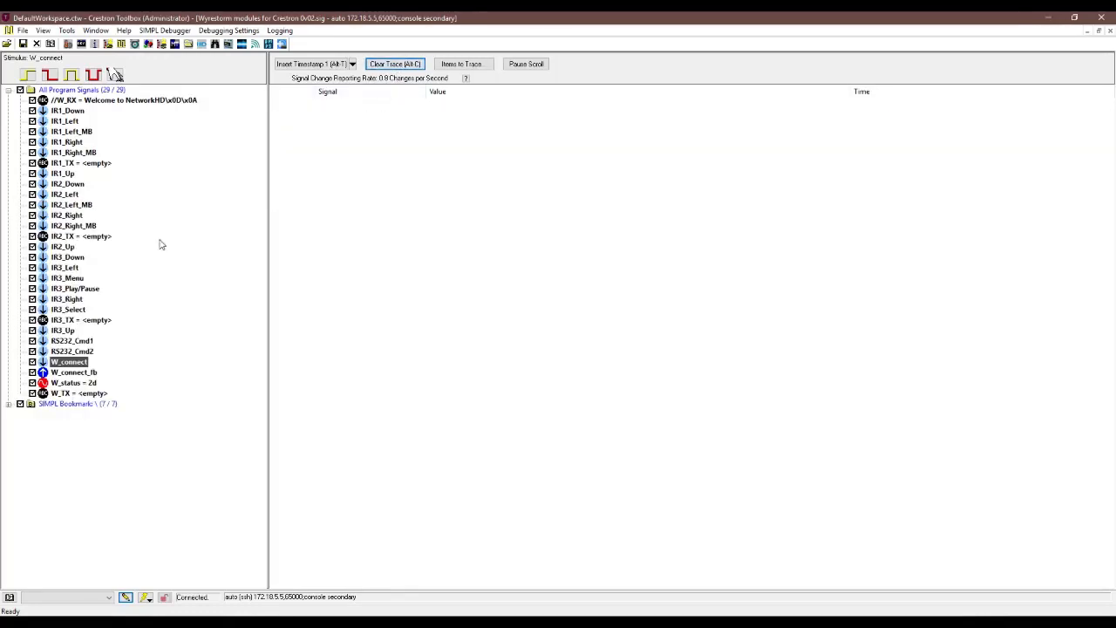
click(71, 340)
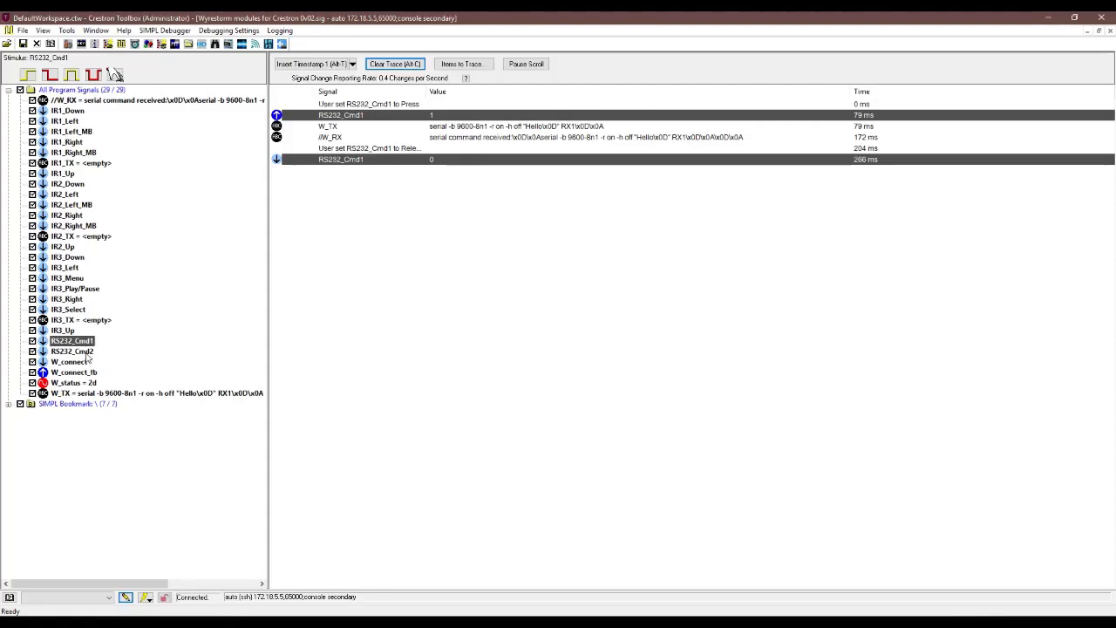
click(74, 351)
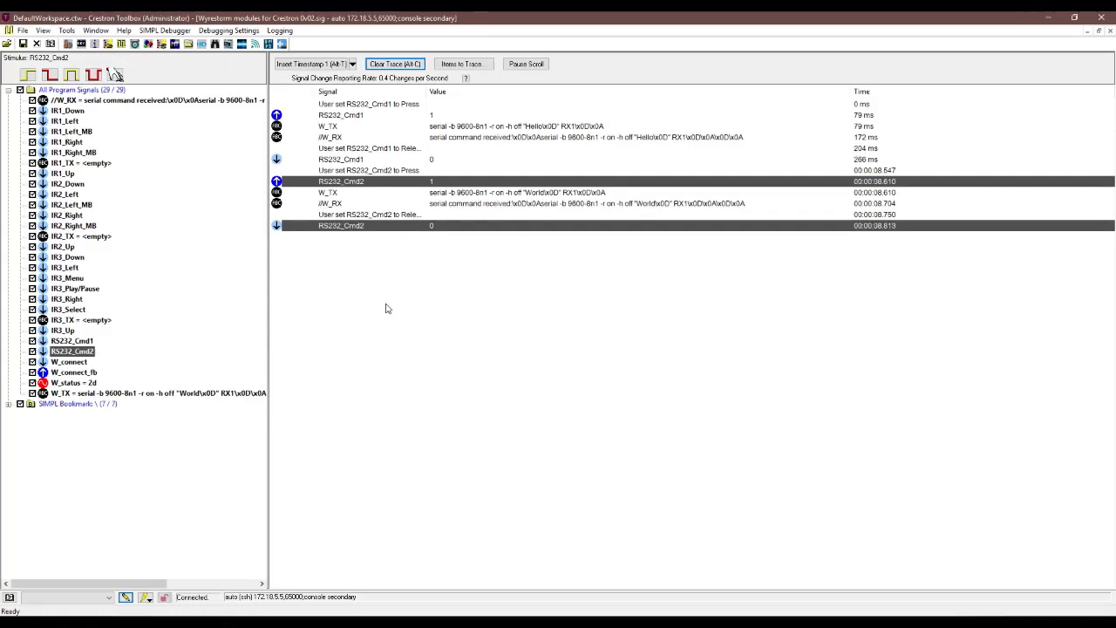
mouse_move(345, 328)
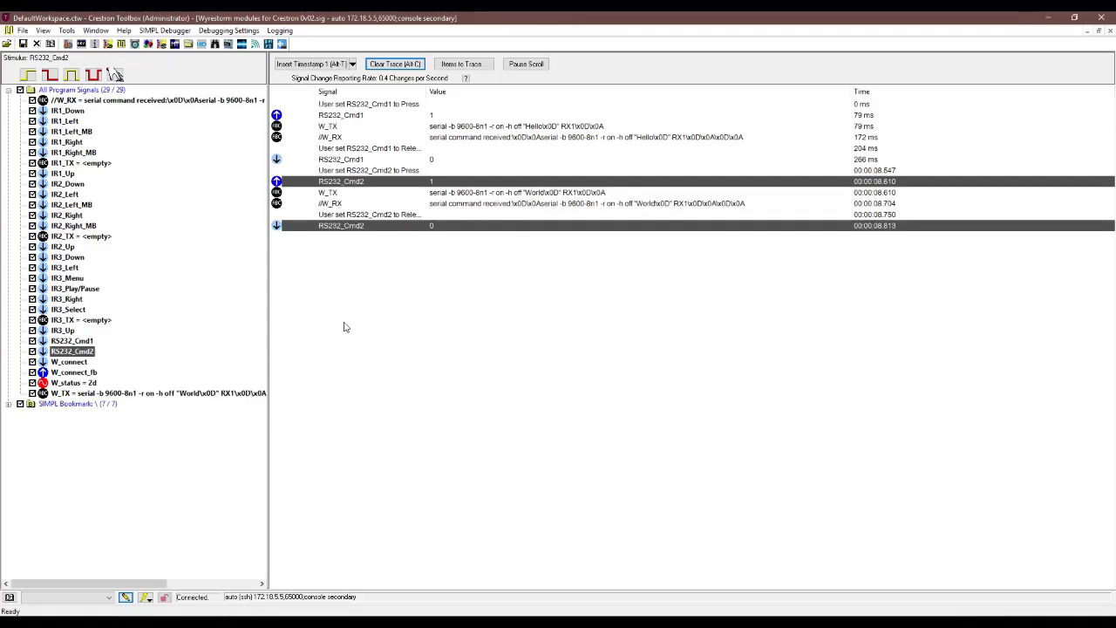